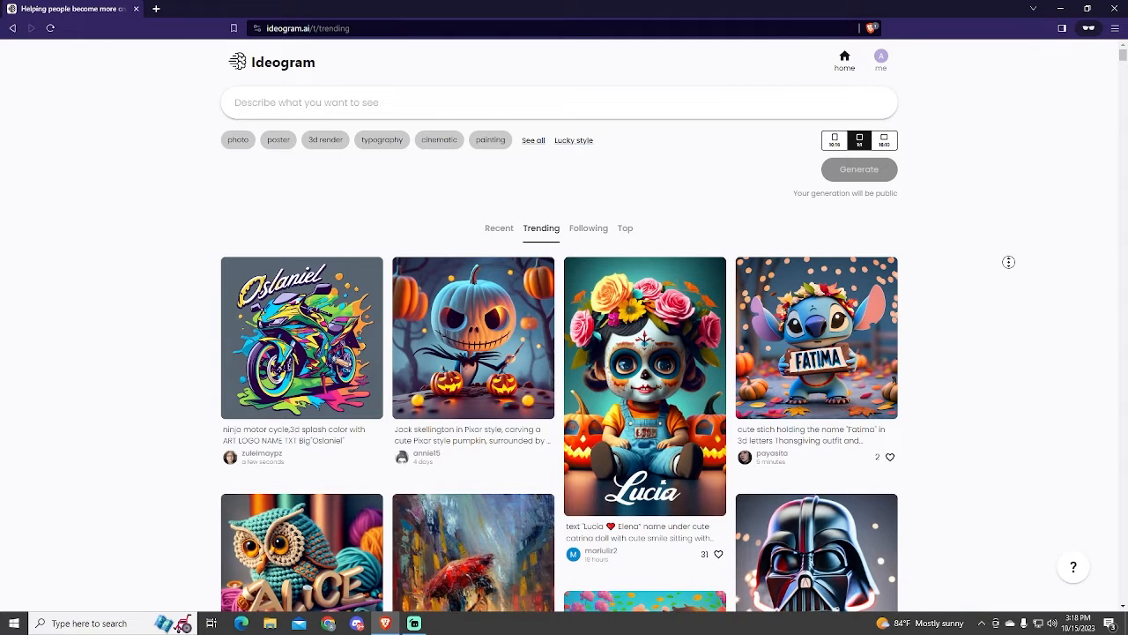
- Scroll down to the prompt box for the Disney Pixar tech movie poster prompt
scroll("down", 3)
type("a movie poster by disney pixar spotting a tech related movie, 3d render")
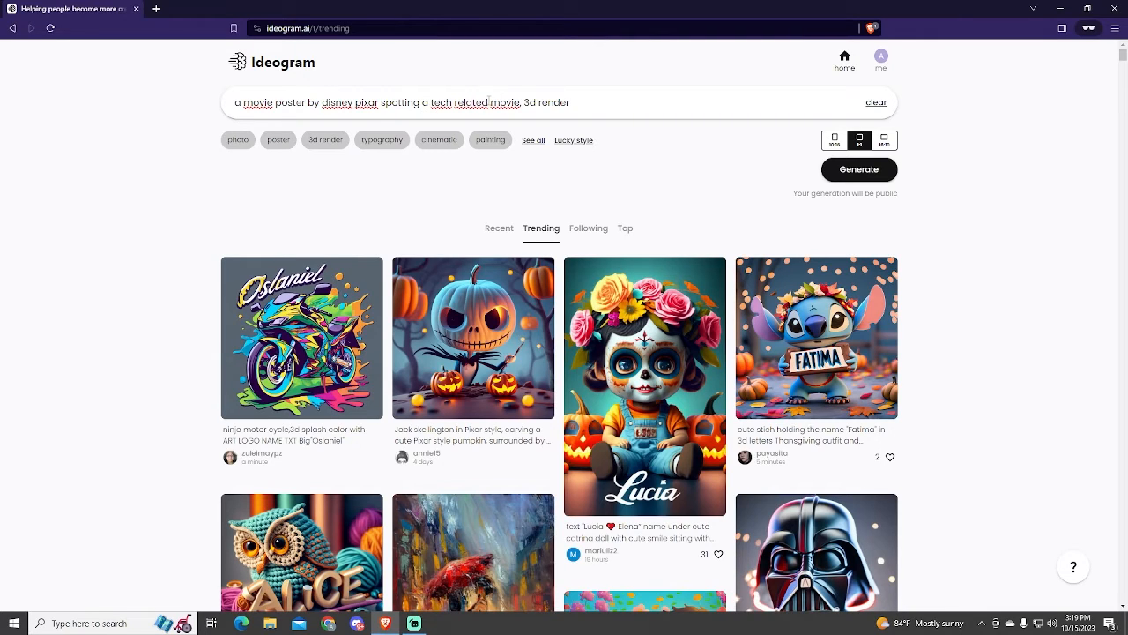
- Replace 'tech related' with 'cute kid surrounded by tech related' and choose the tall poster aspect ratio
double_click(479, 102)
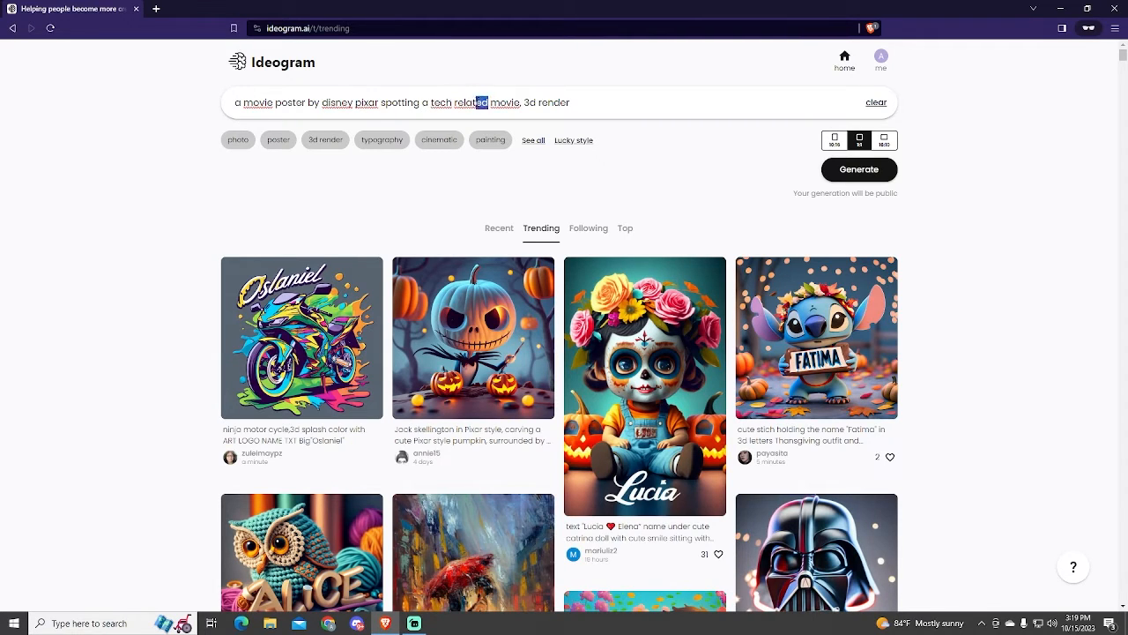
double_click(459, 102)
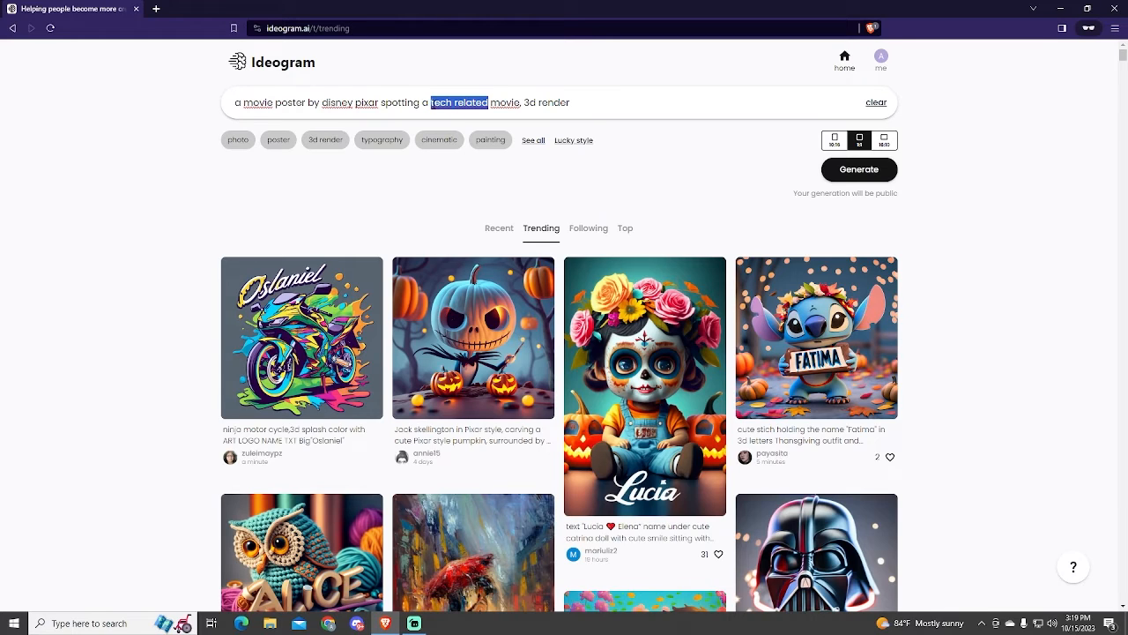
type("cute kid")
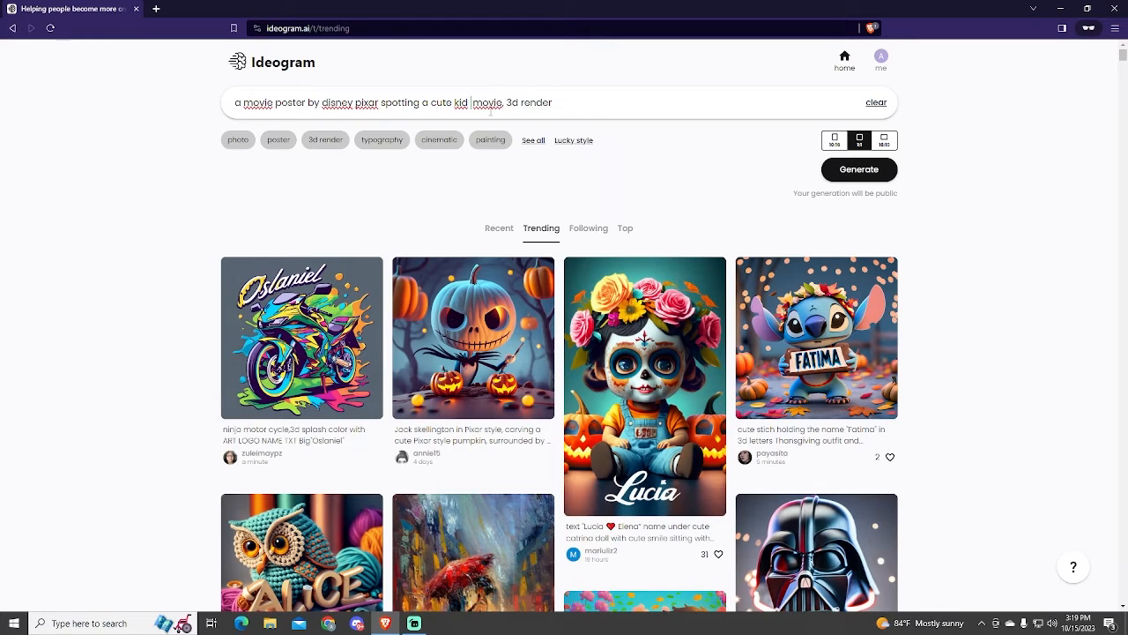
type("surrounded by tech related stuff")
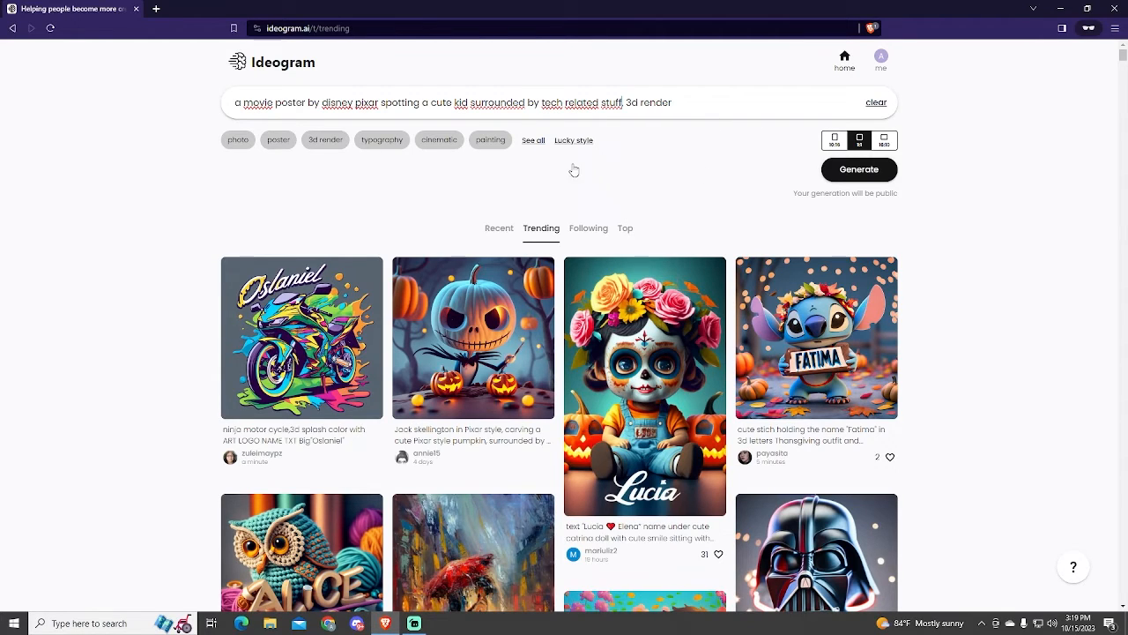
left_click(324, 139)
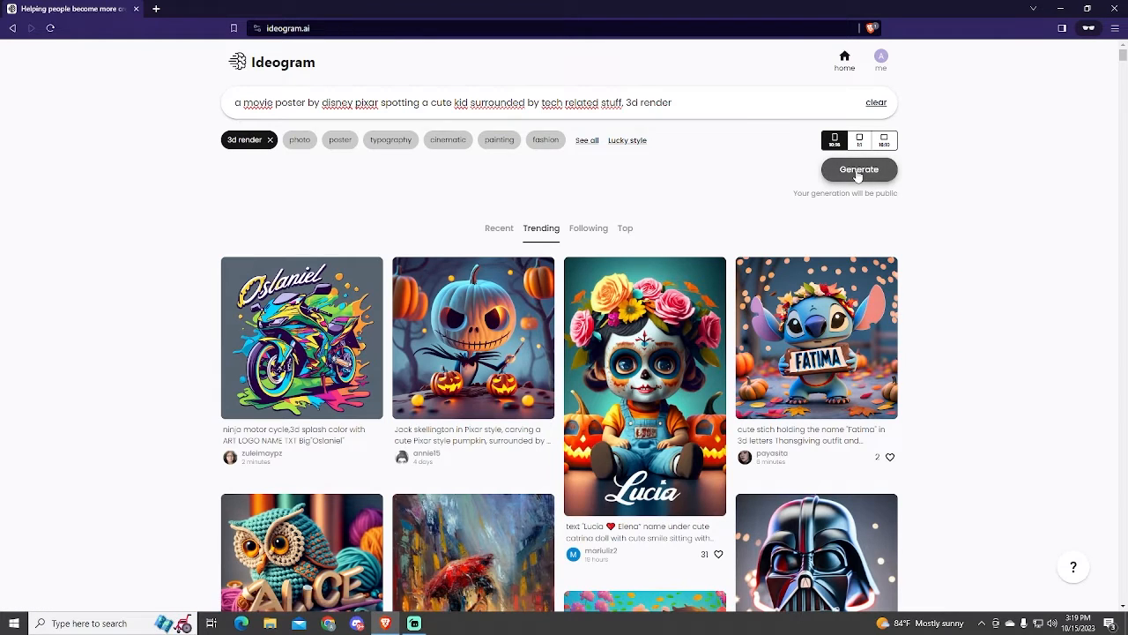
- Generate four posters of the kid among tech gadgets and reopen the prompt for more detail
left_click(856, 169)
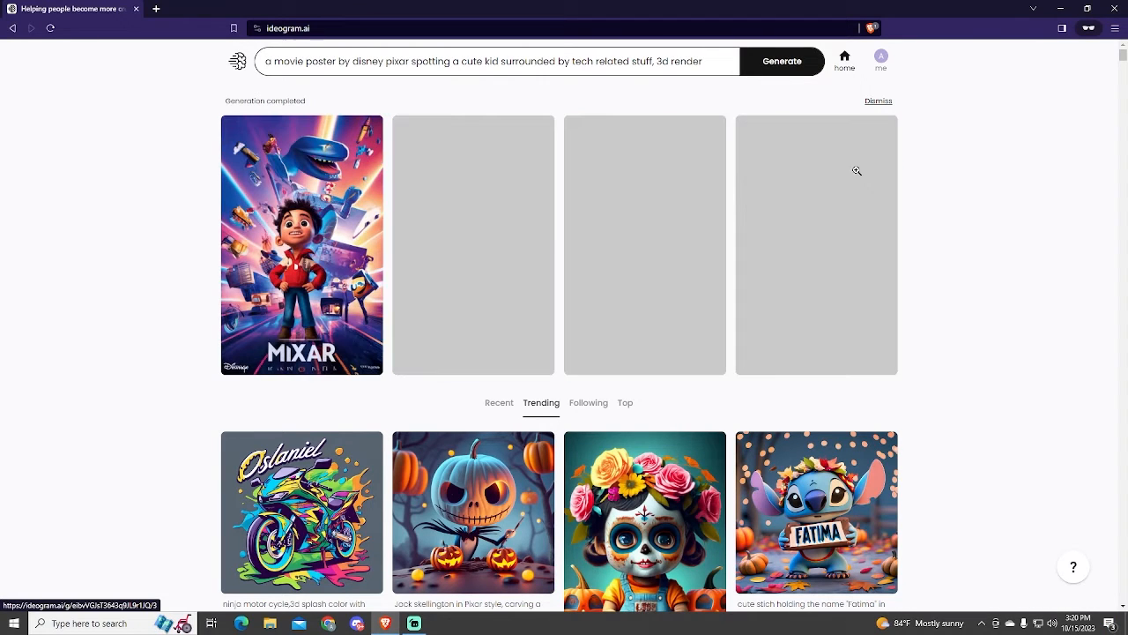
left_click(301, 244)
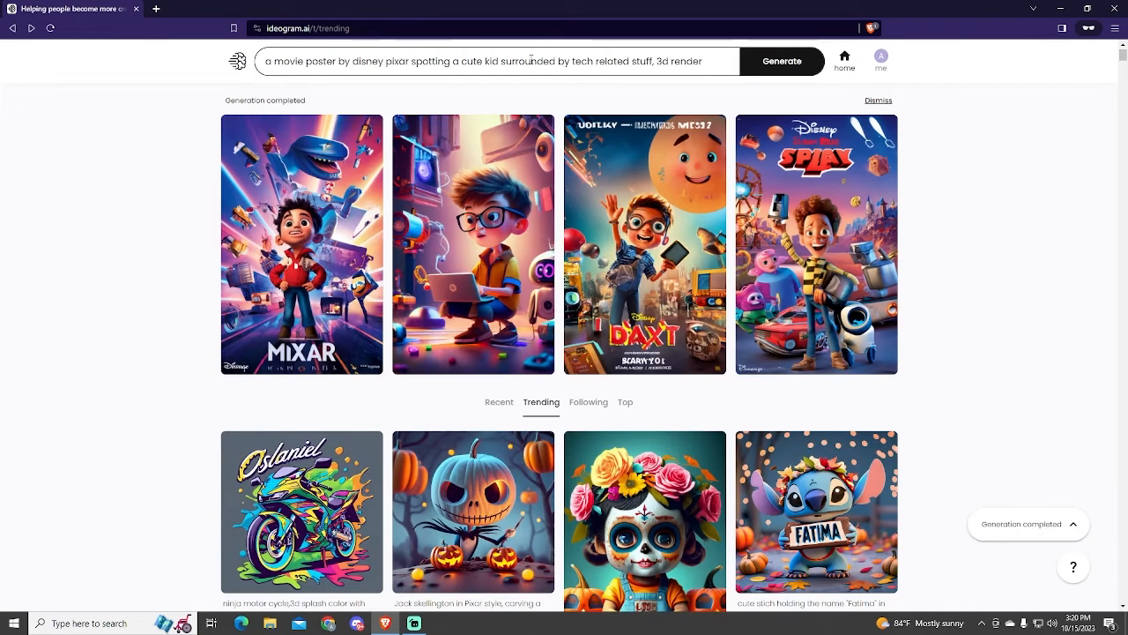
left_click(493, 60)
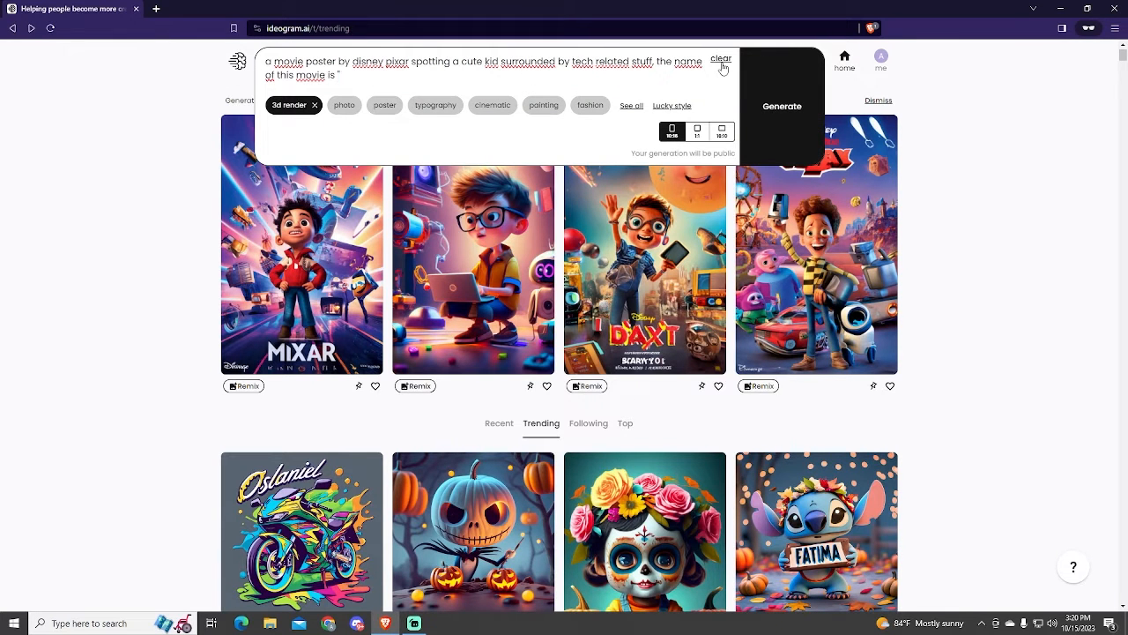
- Add that the movie is named "TECH" at the top of the poster, generate, and view a result
type("\"TECH\" and is spotted at the top of the")
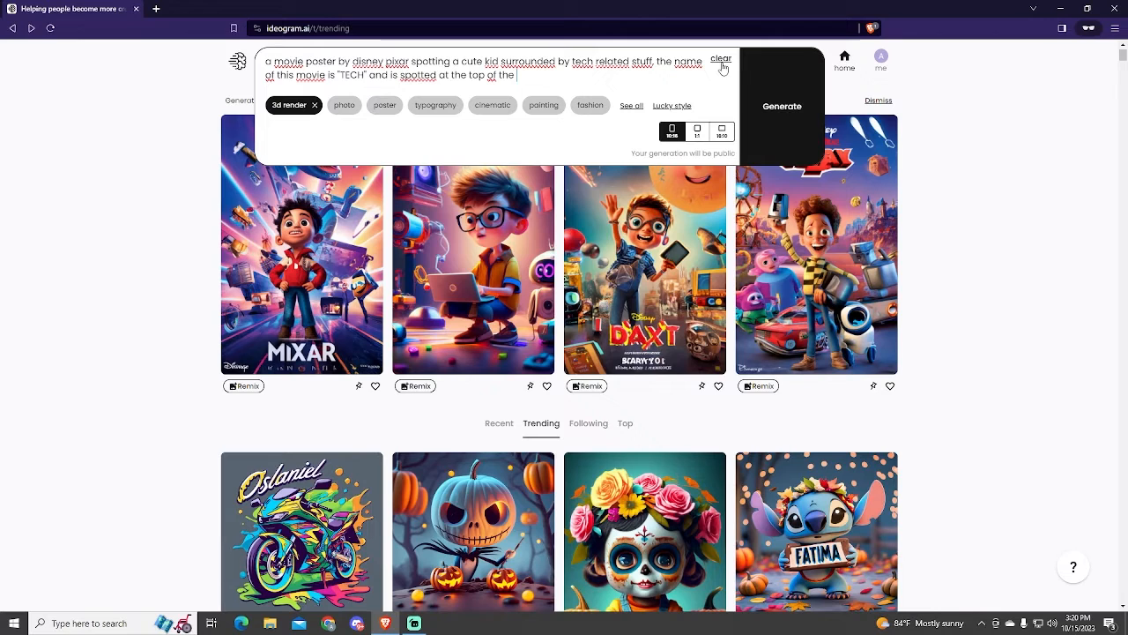
type("poster")
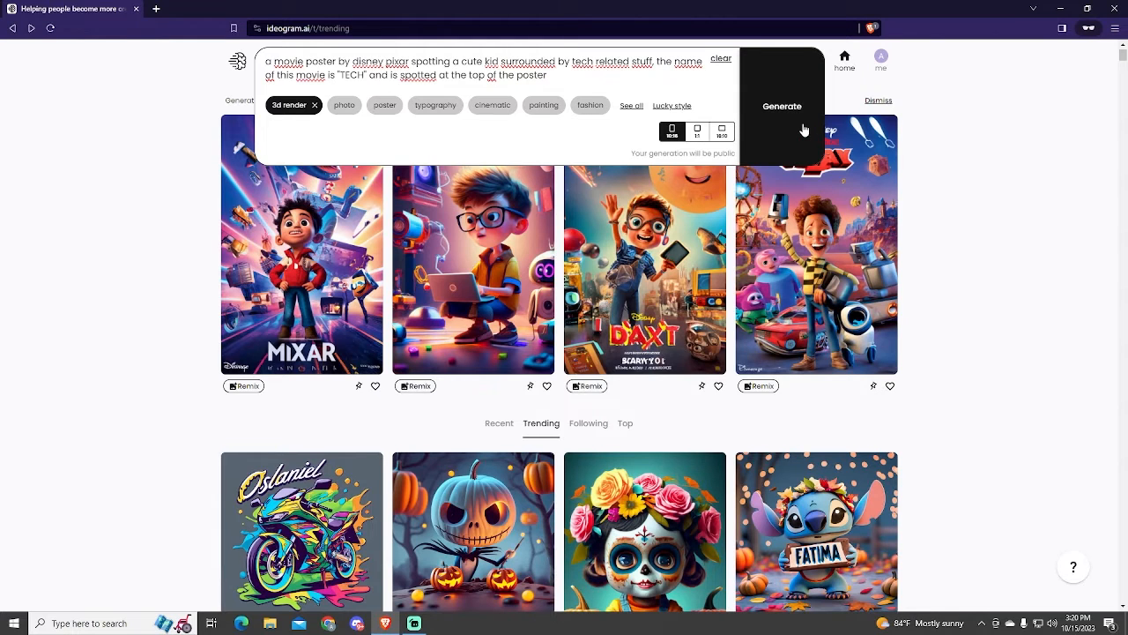
left_click(781, 106)
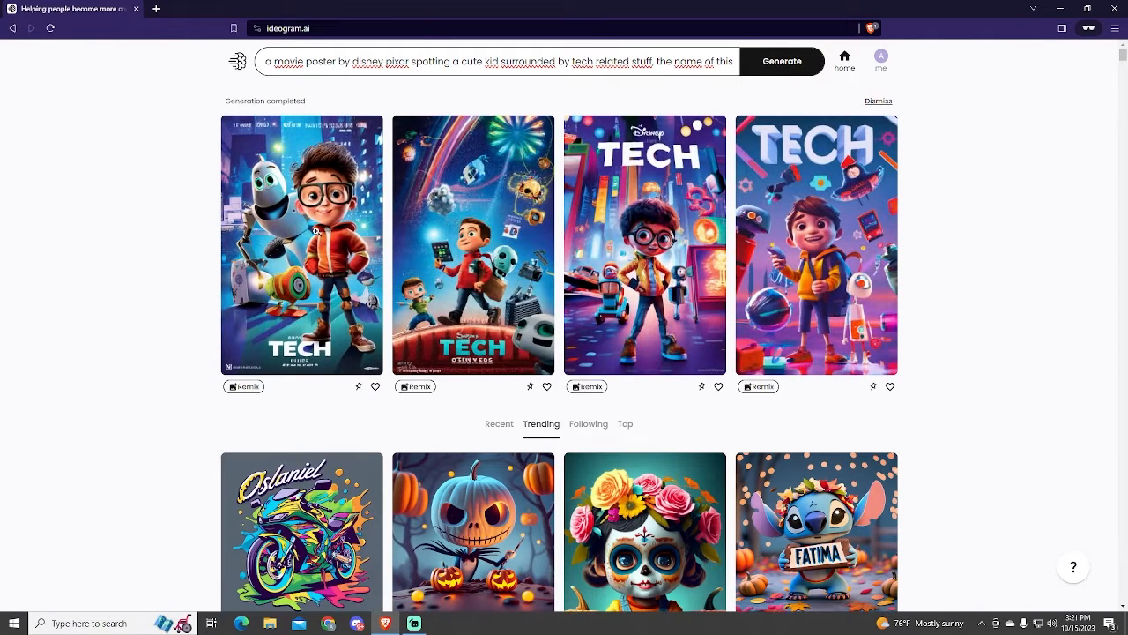
left_click(814, 244)
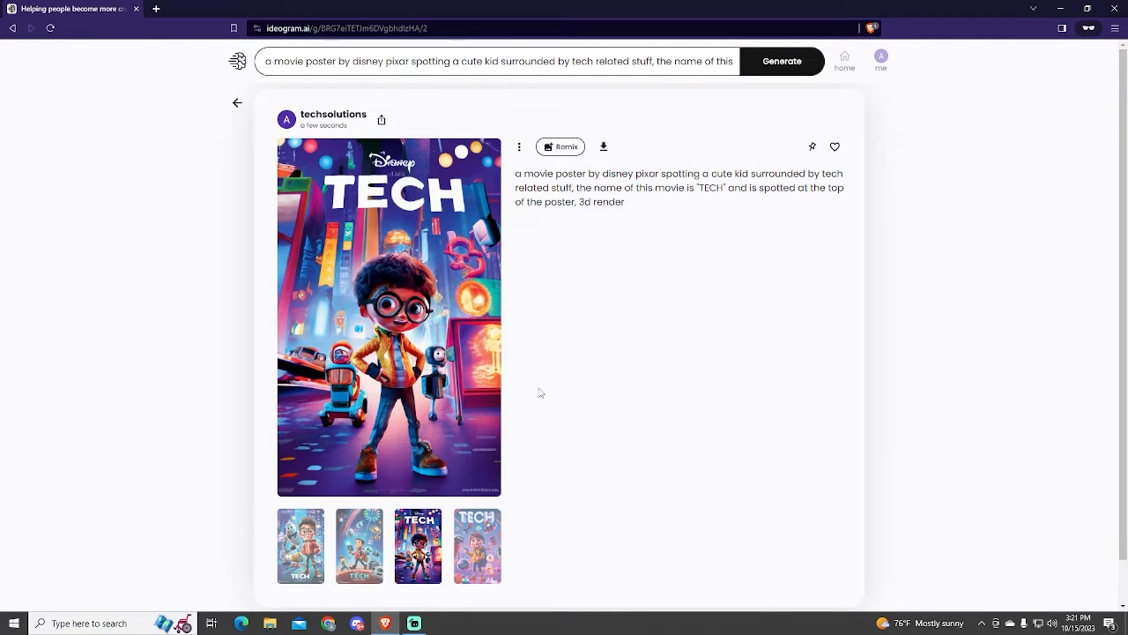
- Remix the chosen TECH poster to generate a new set of four variations
left_click(560, 147)
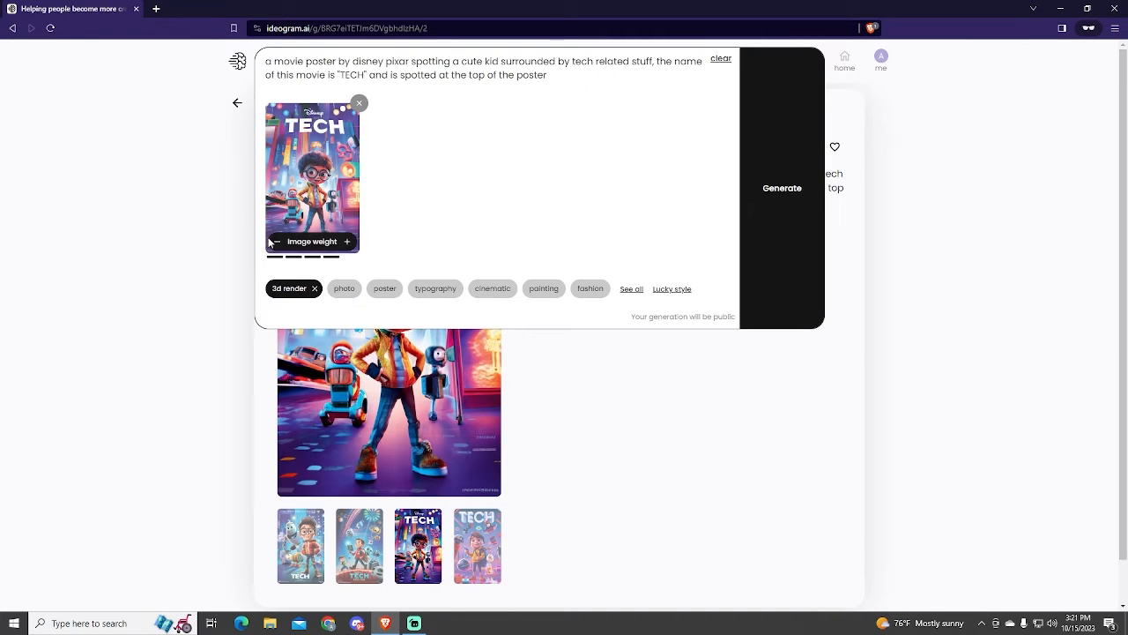
left_click(781, 186)
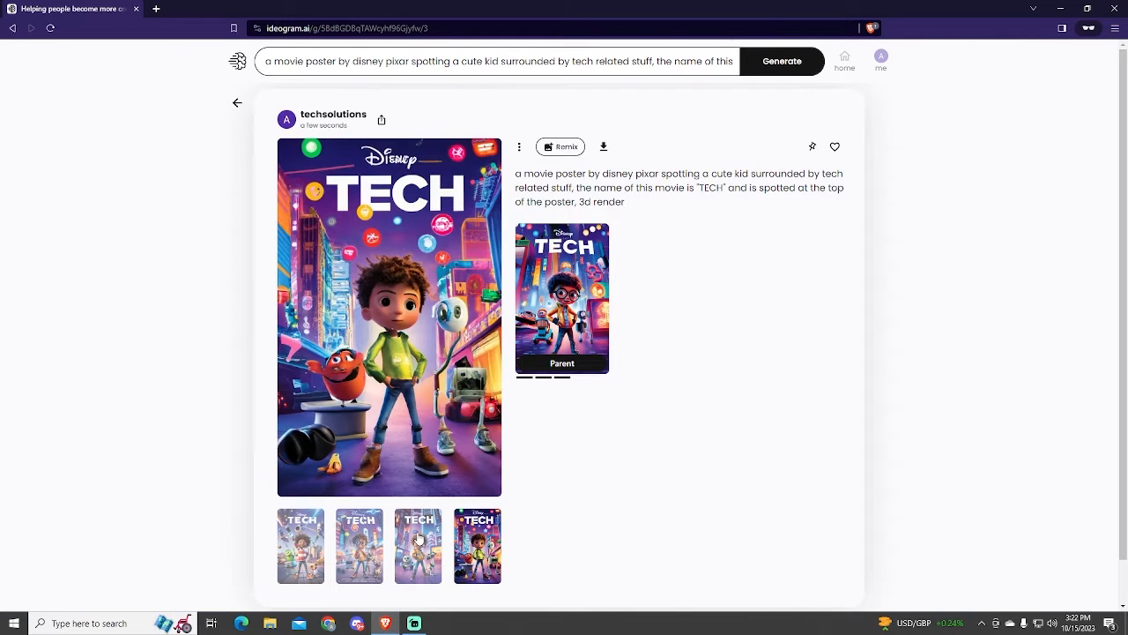
- Browse the remixed variations and download the curly-haired kid poster as a JPEG to Downloads
left_click(418, 545)
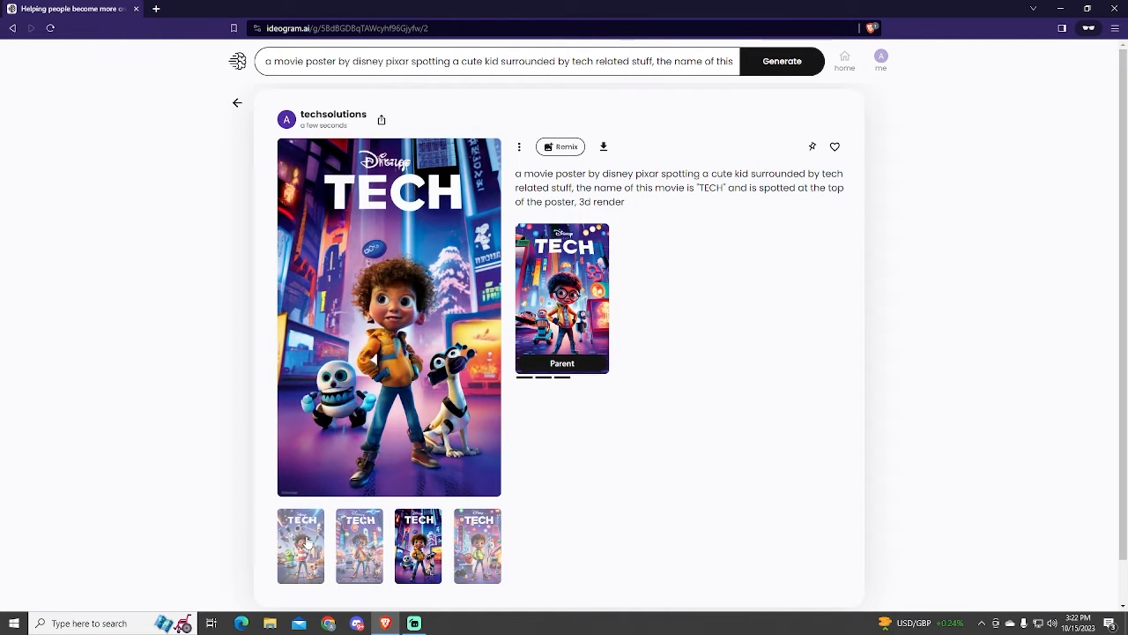
left_click(359, 546)
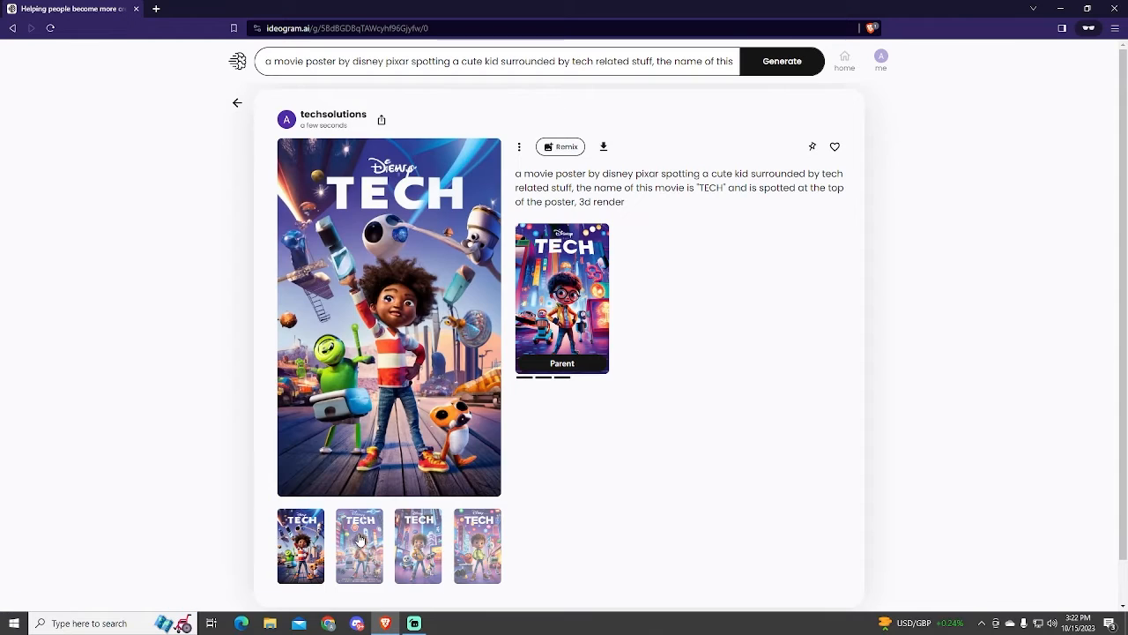
left_click(603, 146)
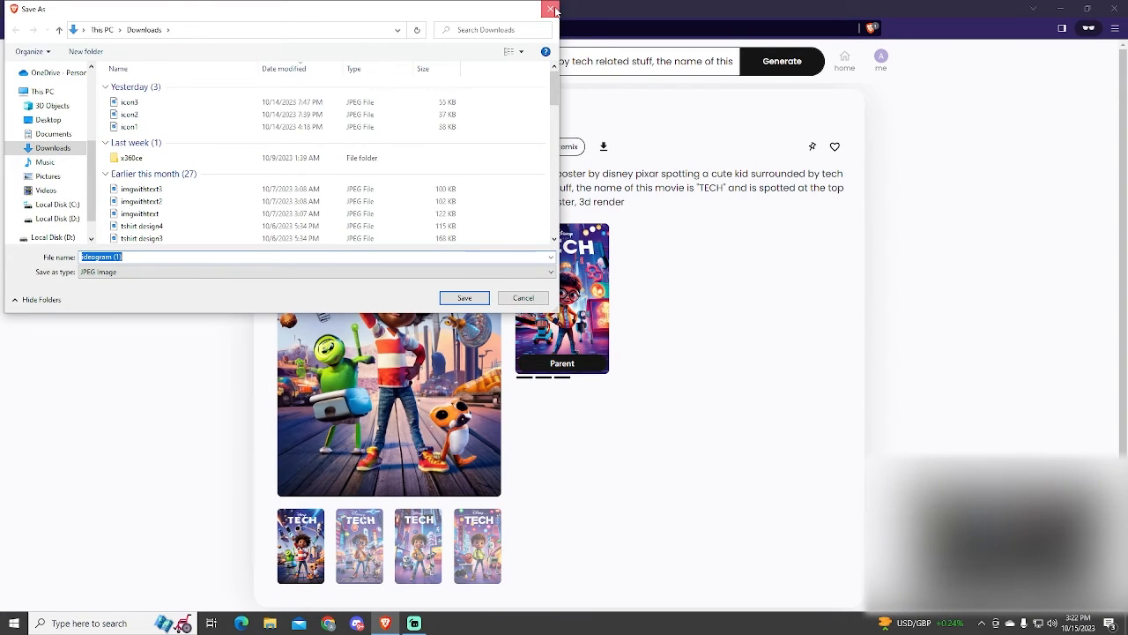
left_click(464, 297)
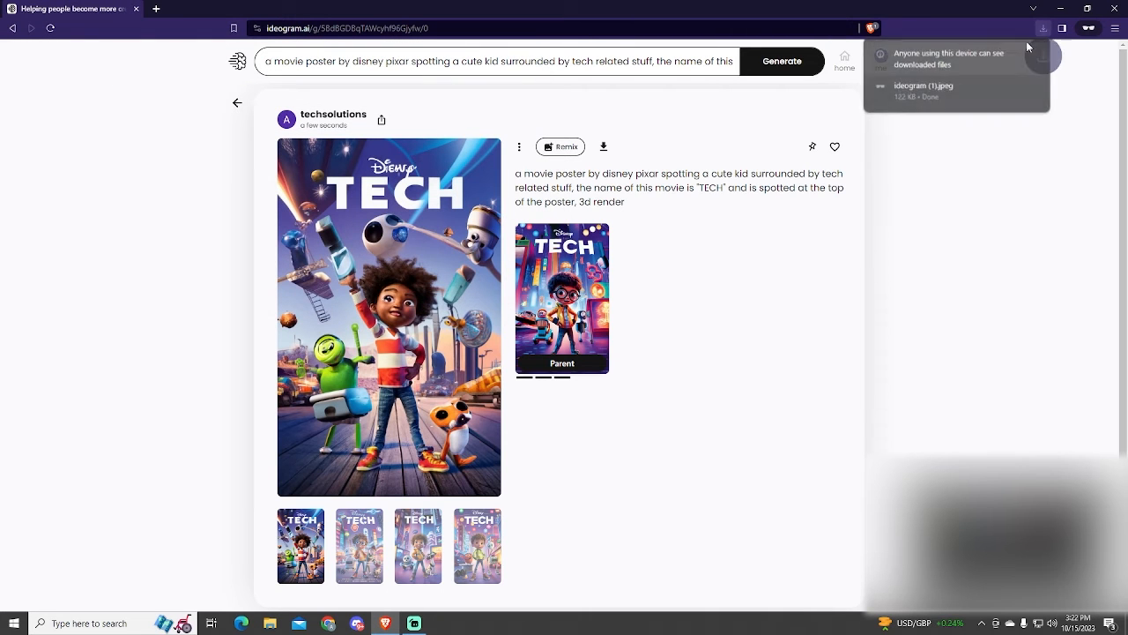